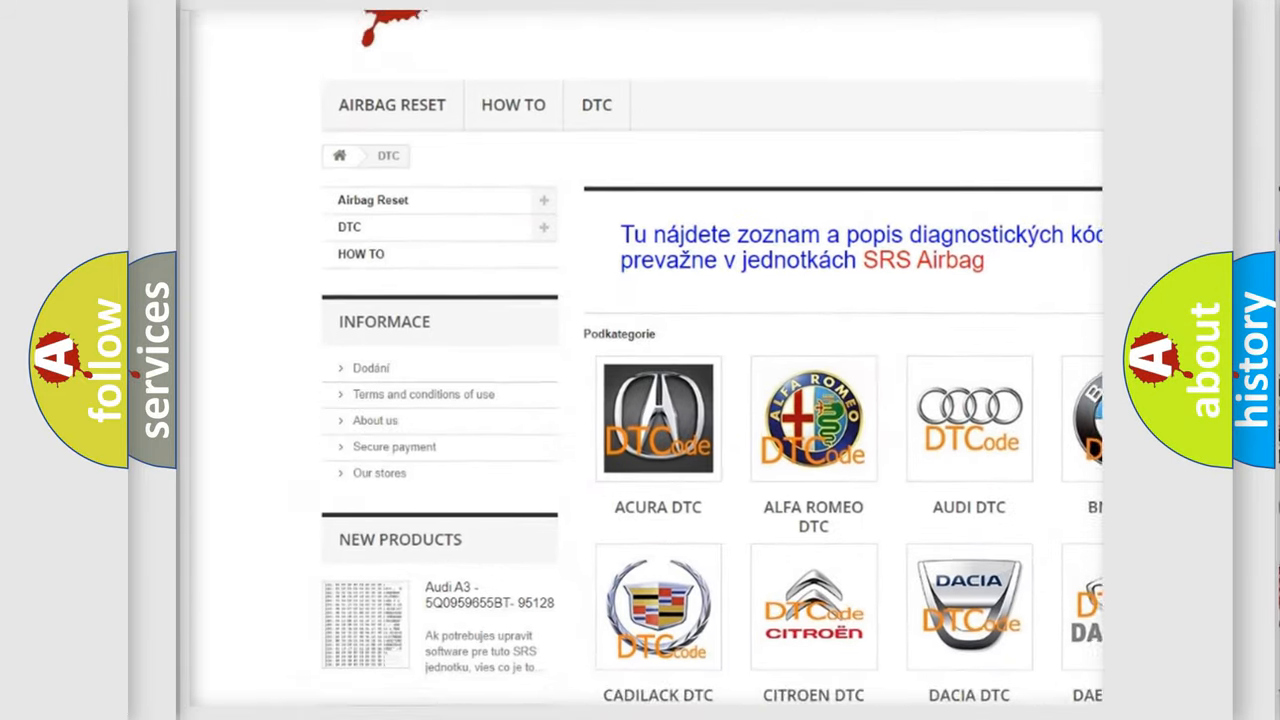
{"action": "scroll", "scroll_direction": "down", "scroll_amount": 3}
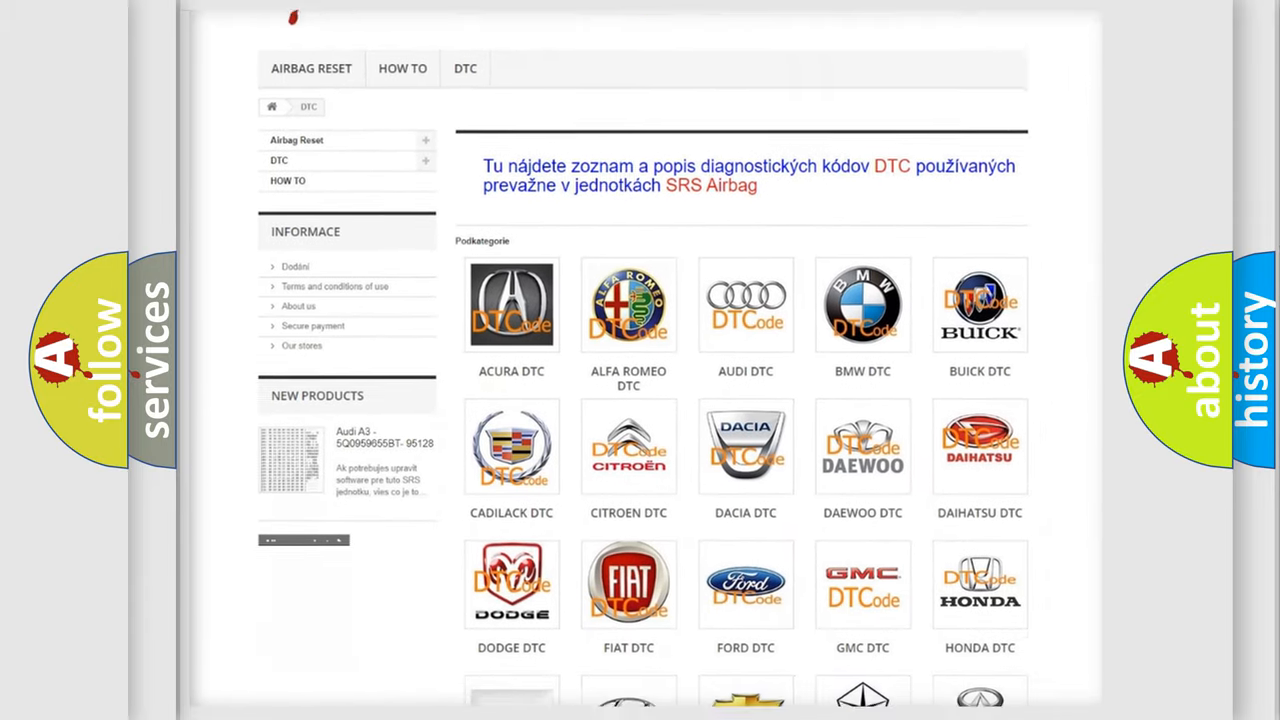
{"action": "scroll", "scroll_direction": "down", "scroll_amount": 3}
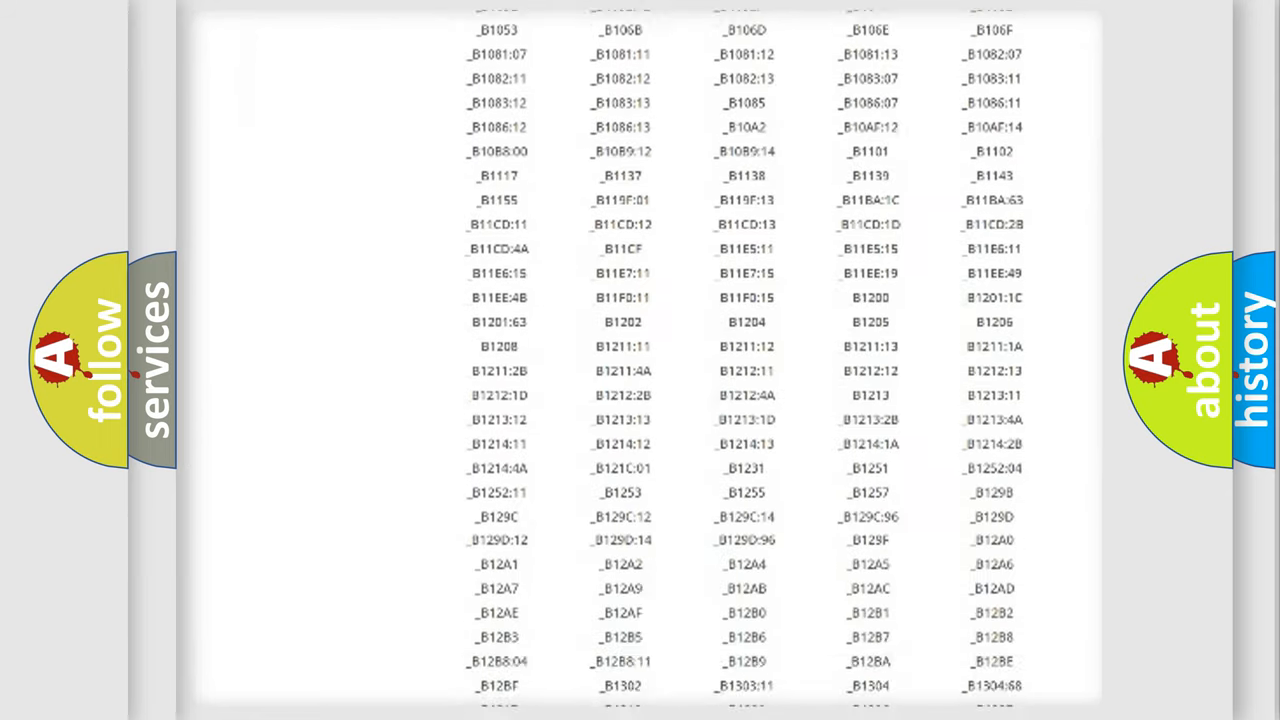
{"action": "scroll", "scroll_direction": "down", "scroll_amount": 3}
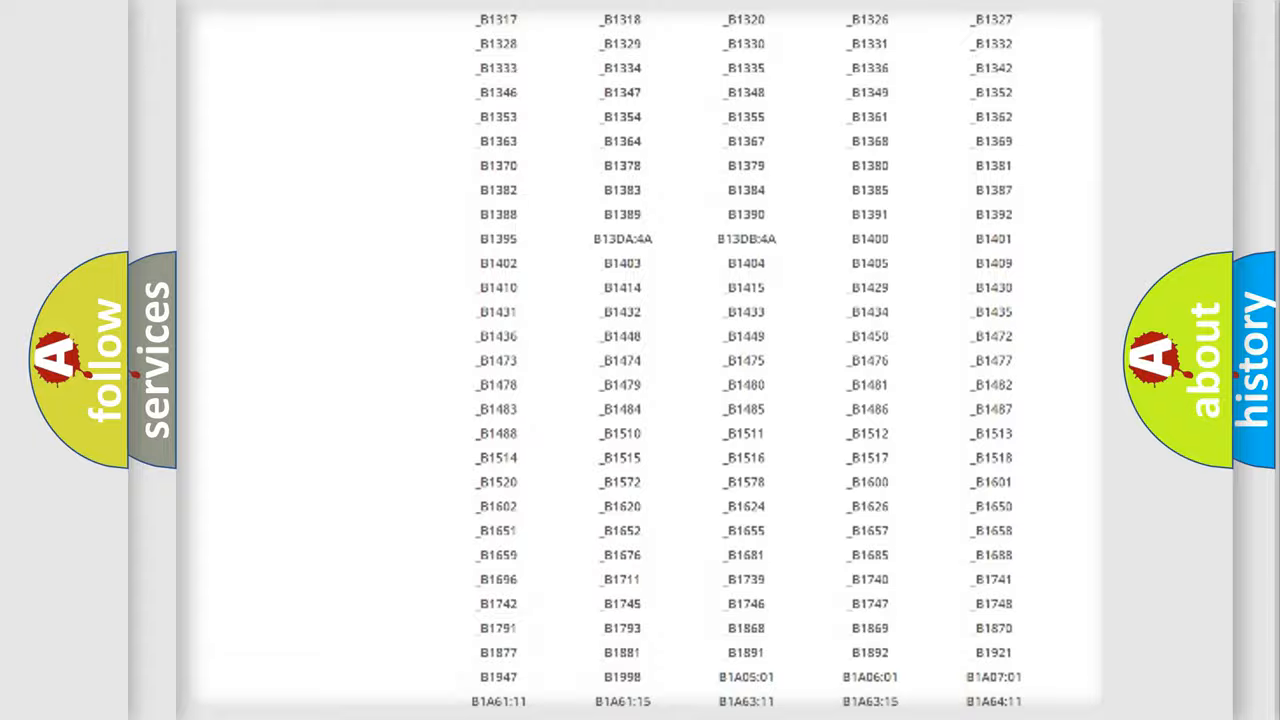